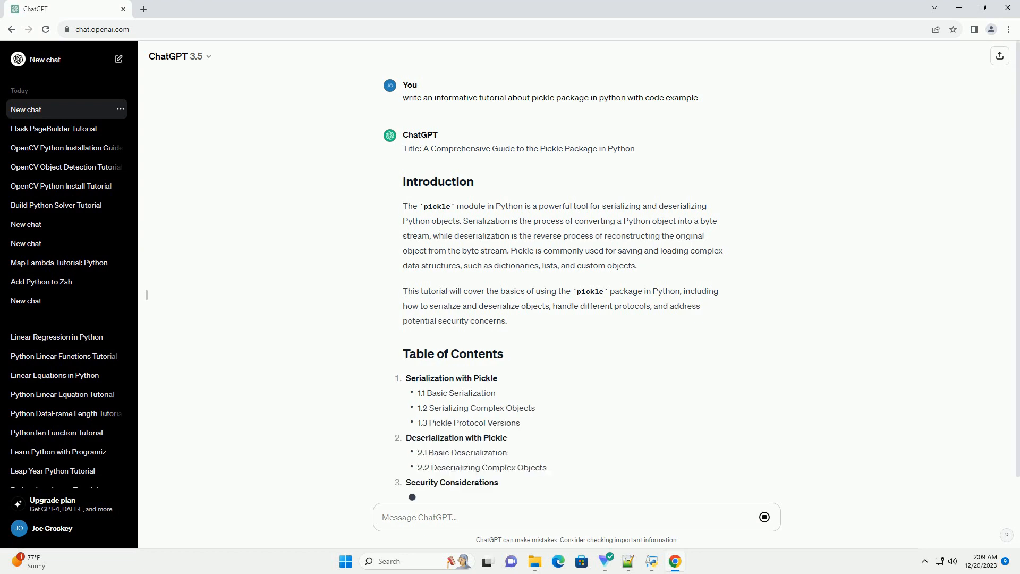
scroll(down, 3)
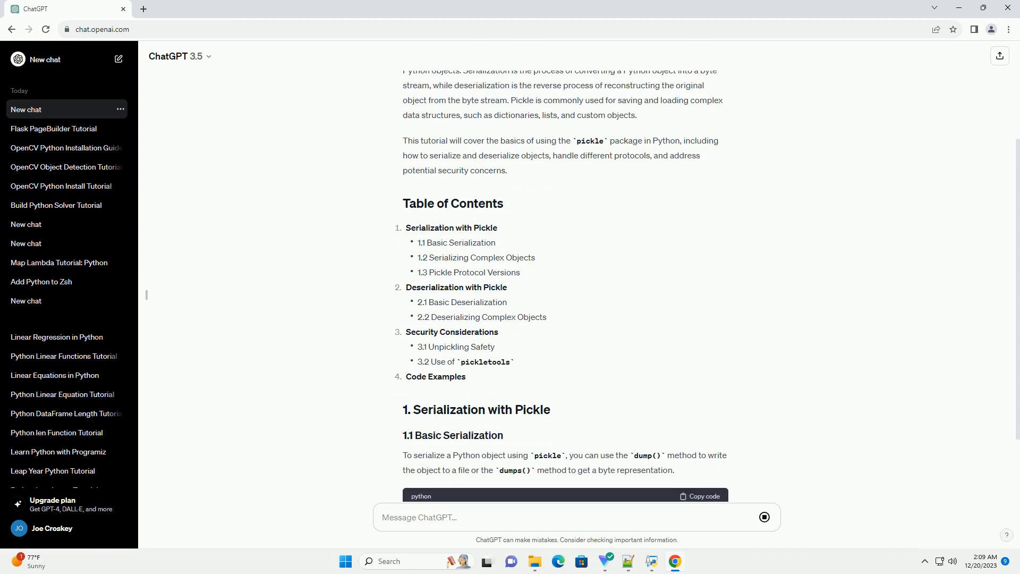
scroll(down, 3)
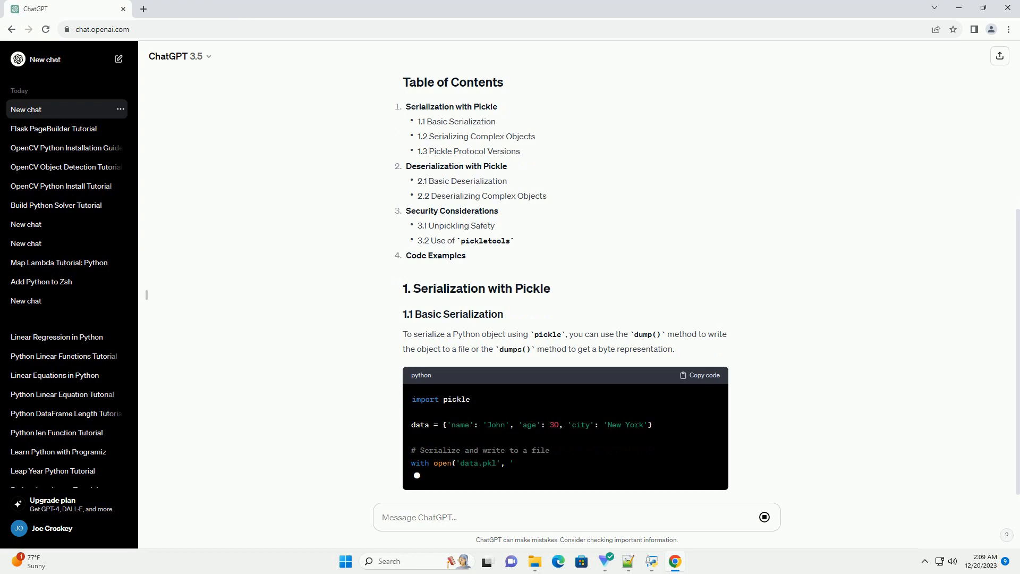
scroll(down, 3)
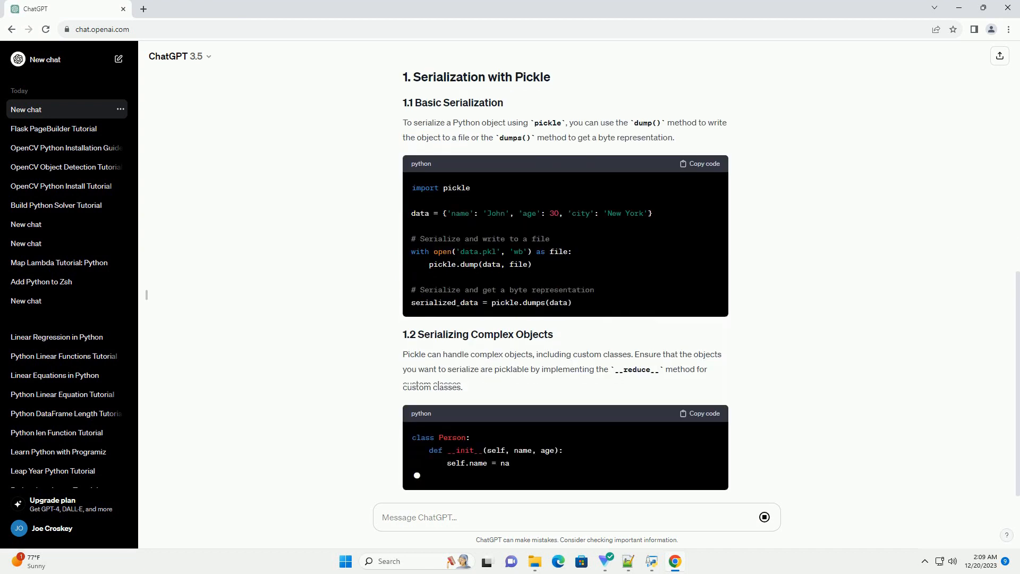
scroll(down, 3)
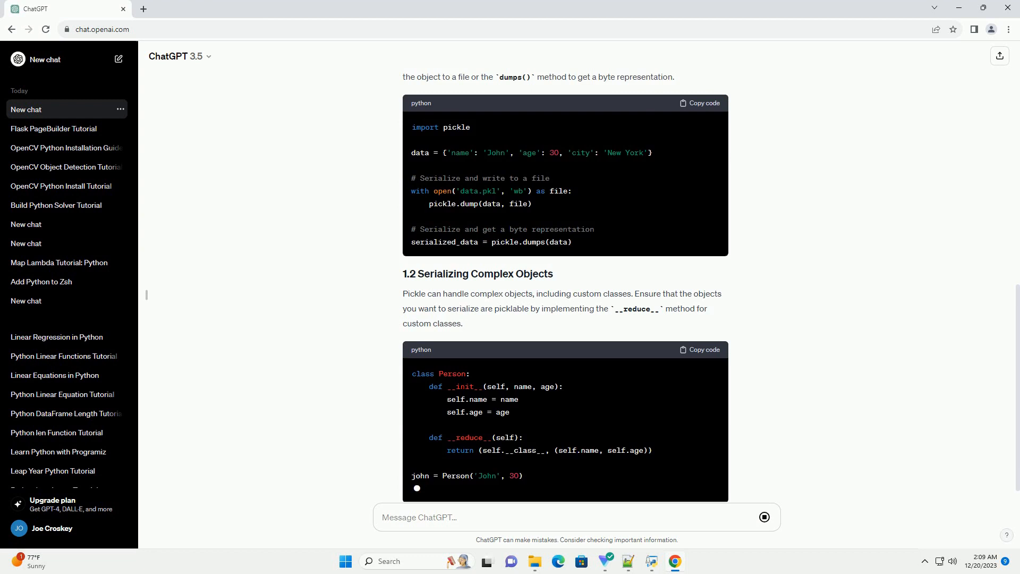
scroll(down, 3)
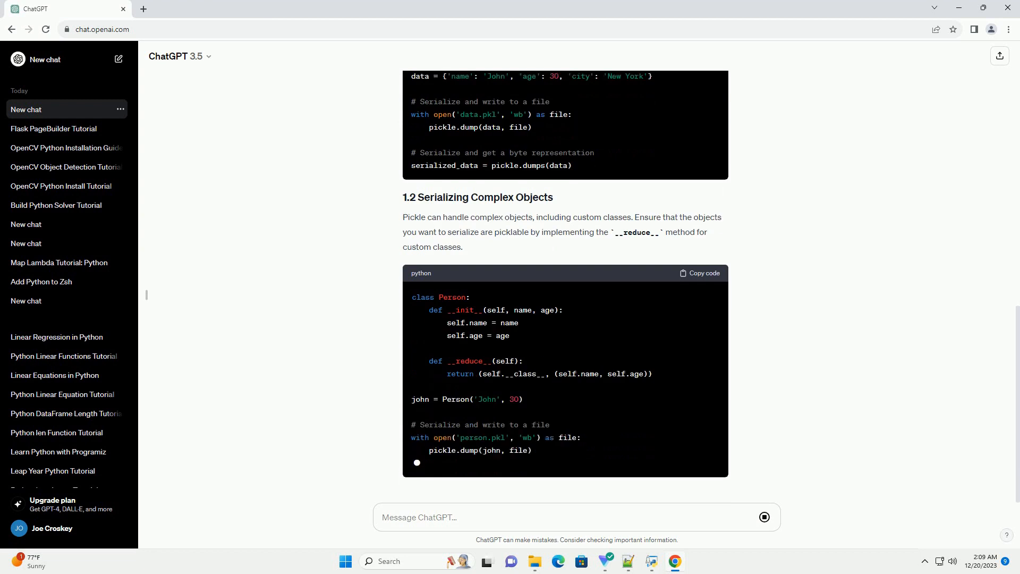
scroll(down, 3)
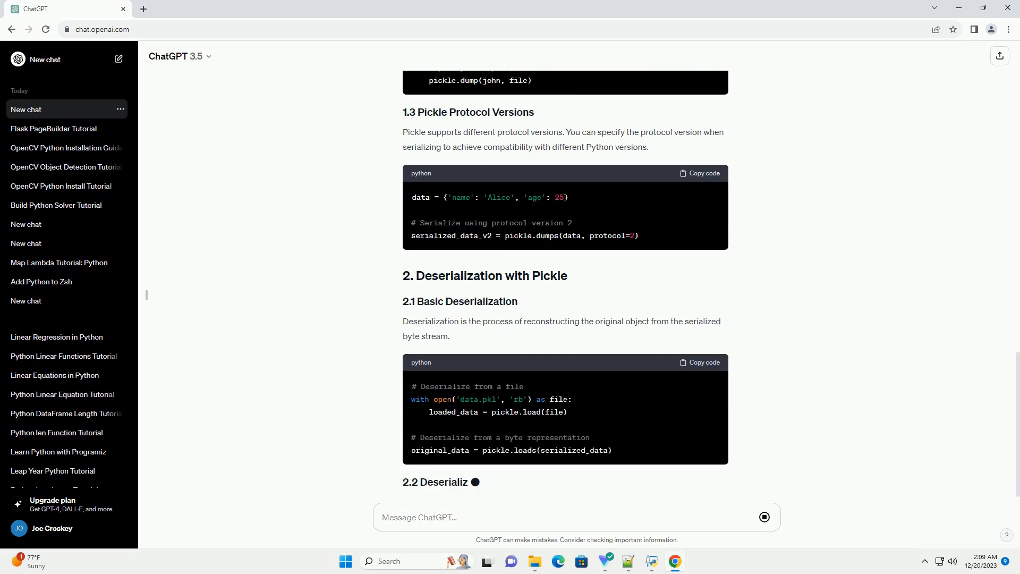
scroll(down, 3)
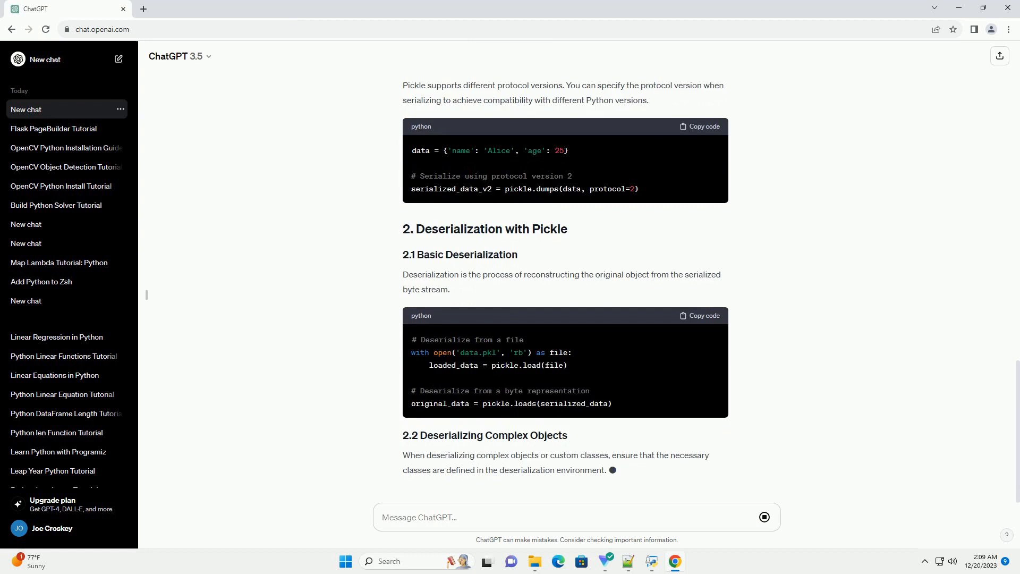
scroll(down, 3)
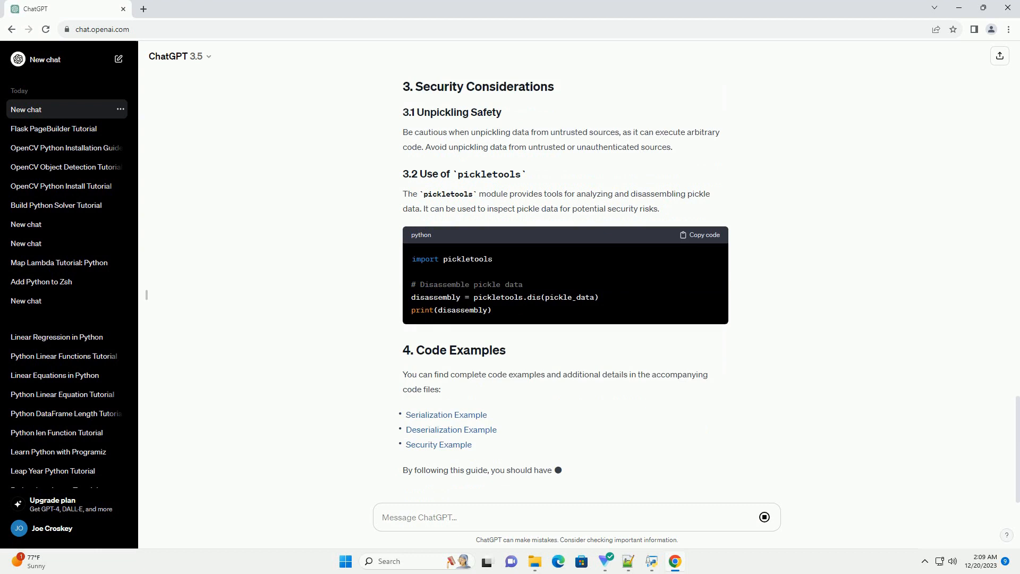
scroll(down, 3)
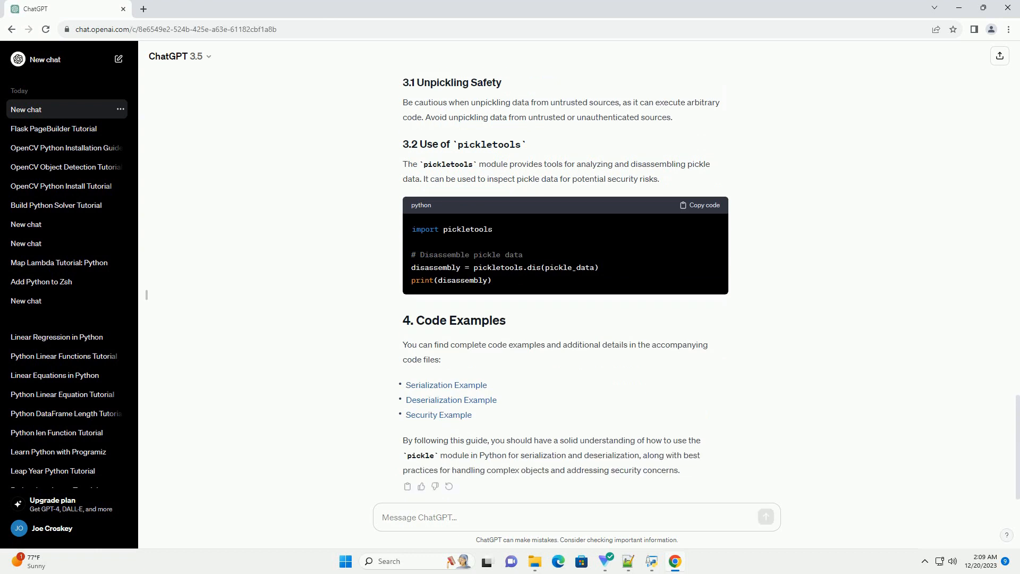
scroll(down, 3)
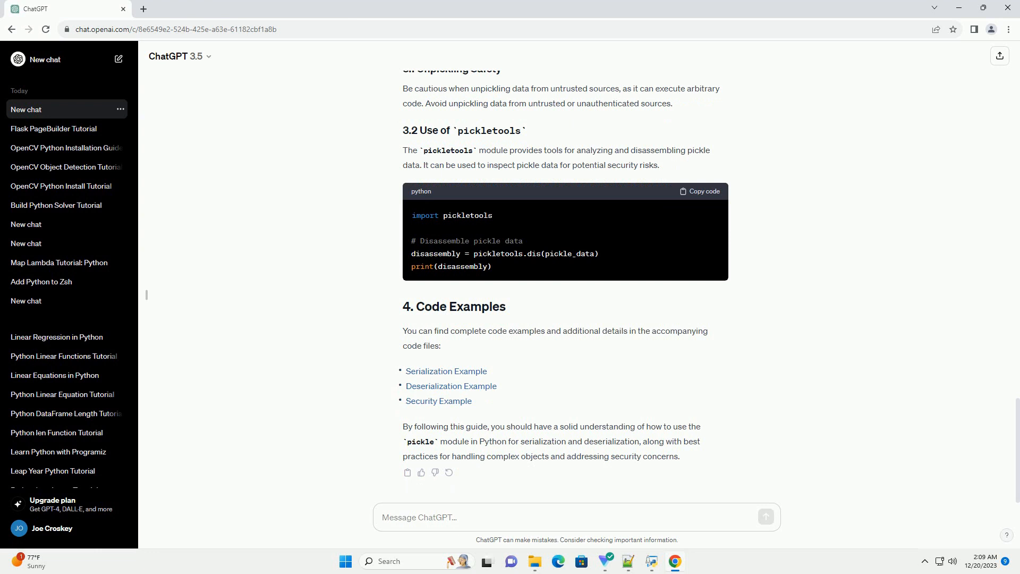